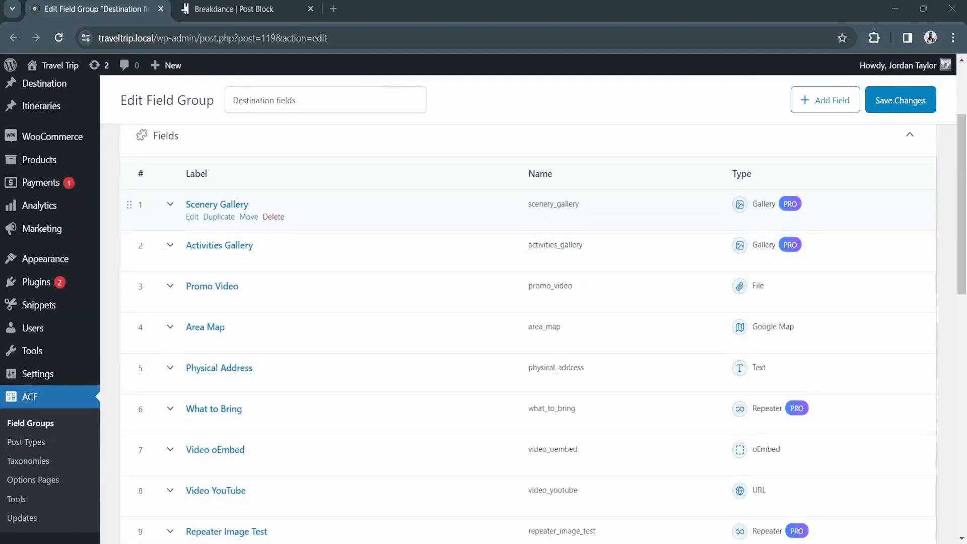
Step: Add a Text element inside the Post Block's empty Div and open its dynamic data sources
scroll(down, 3)
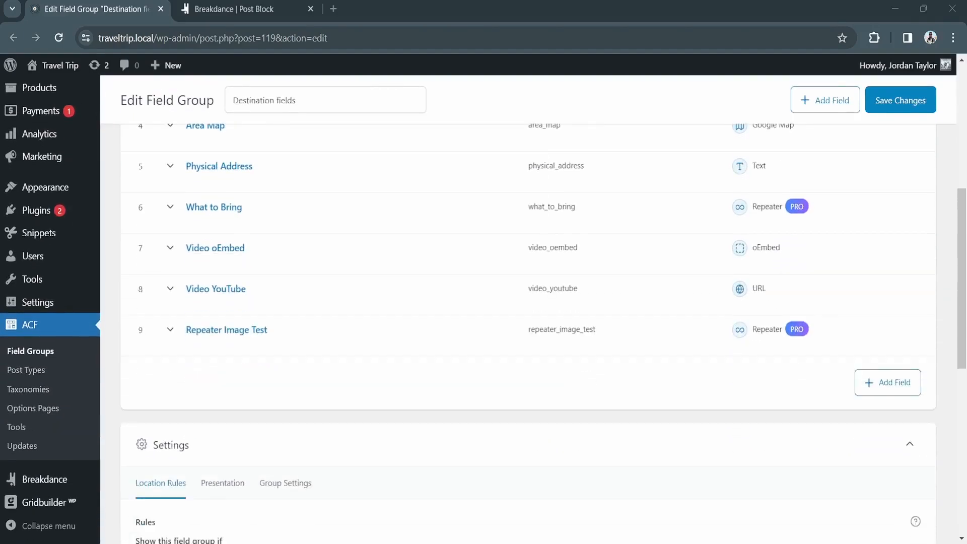
scroll(down, 3)
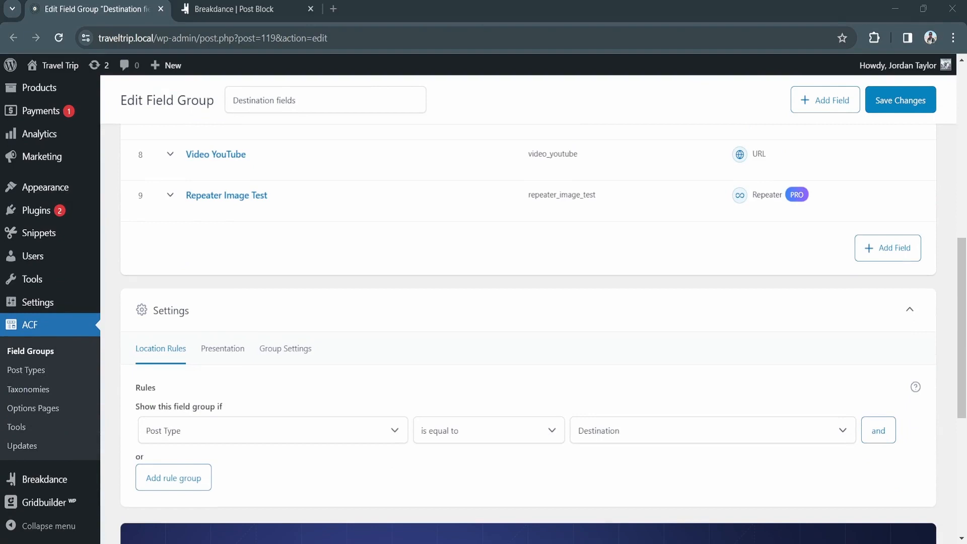
scroll(up, 3)
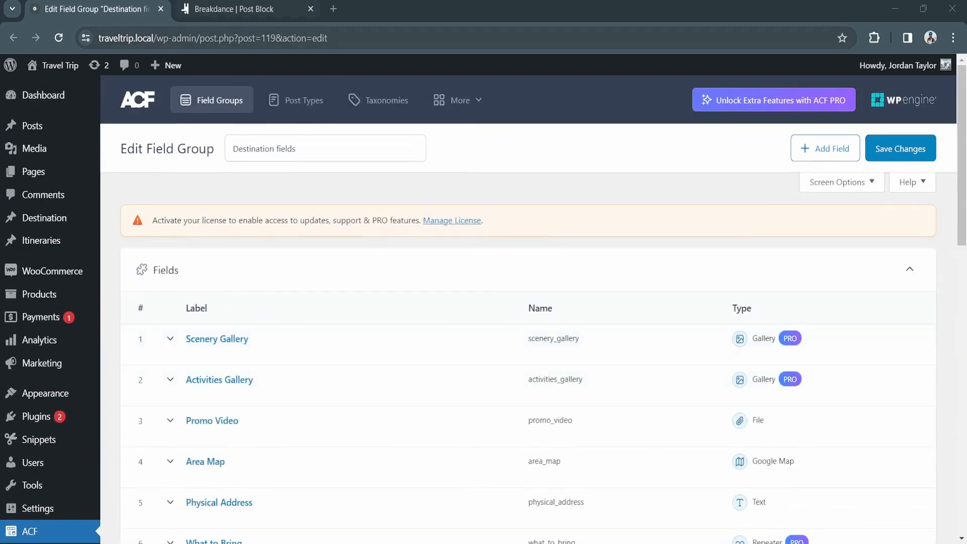
click(240, 9)
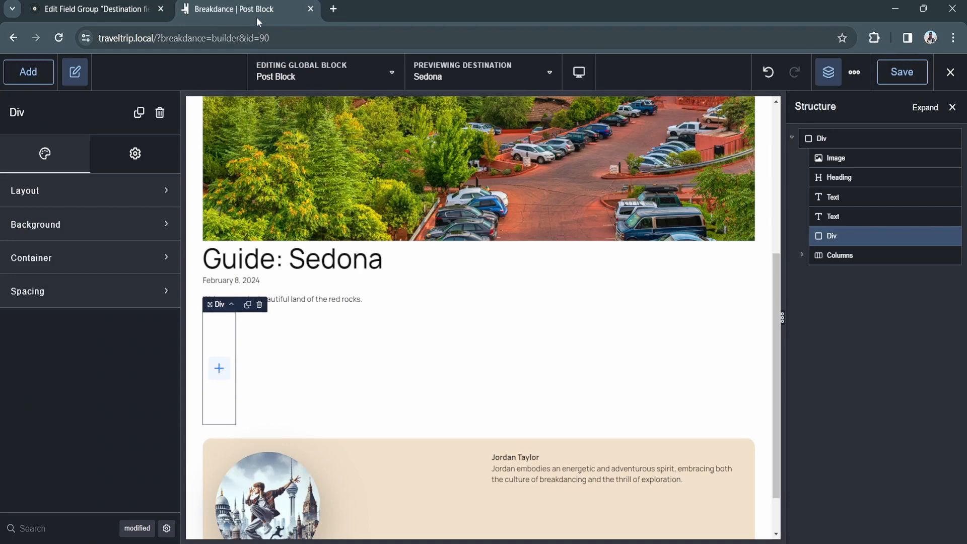
mouse_move(219, 368)
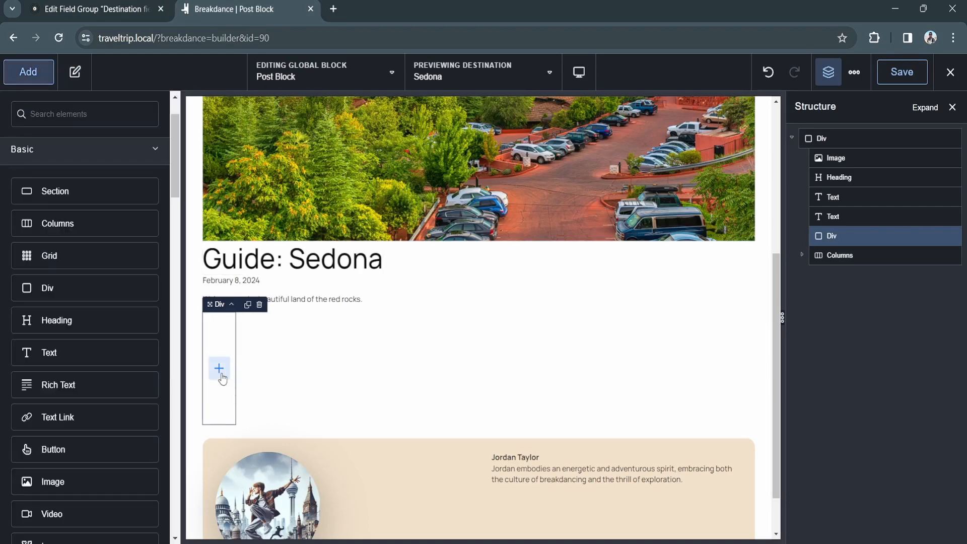
click(218, 369)
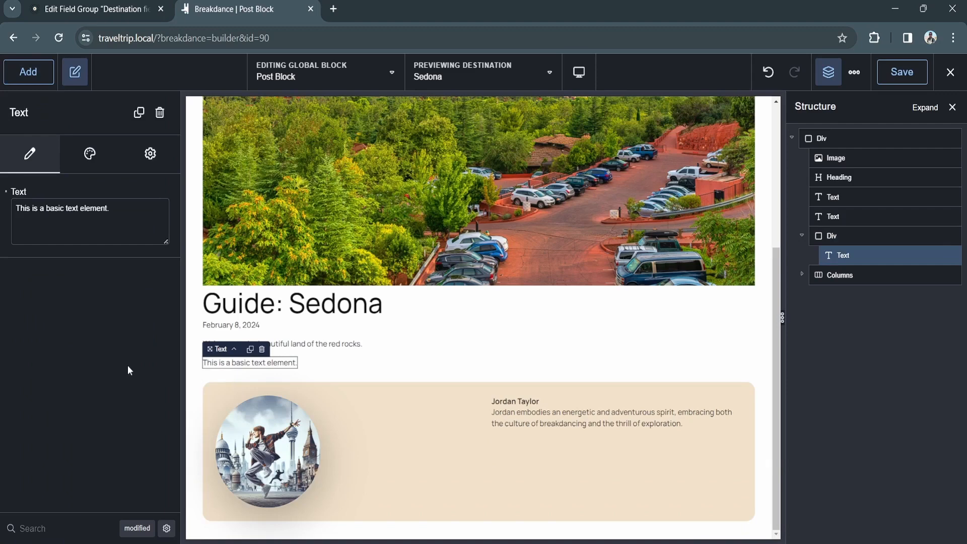
mouse_move(32, 198)
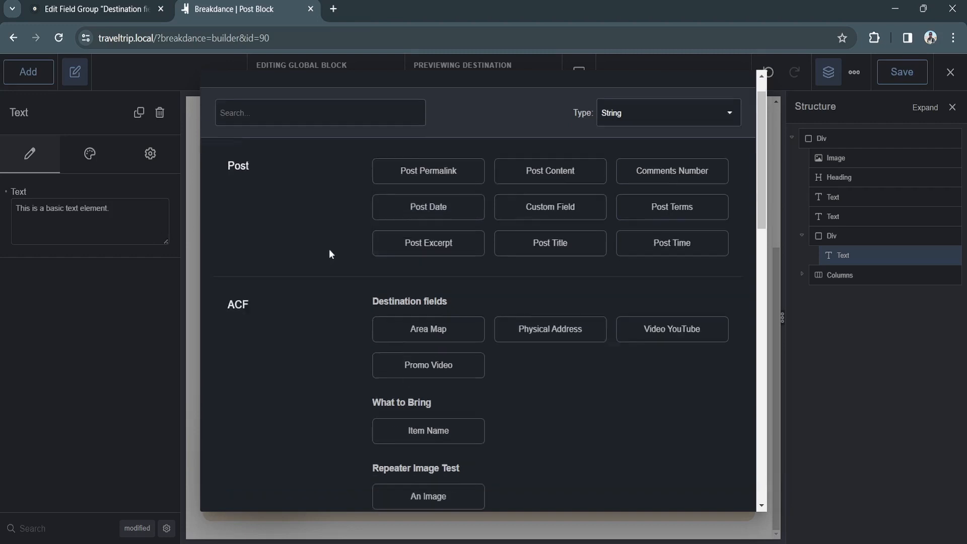
Step: Bind the Text element to the ACF Destination Physical Address field, showing Sedona's Hideaway House address
scroll(down, 3)
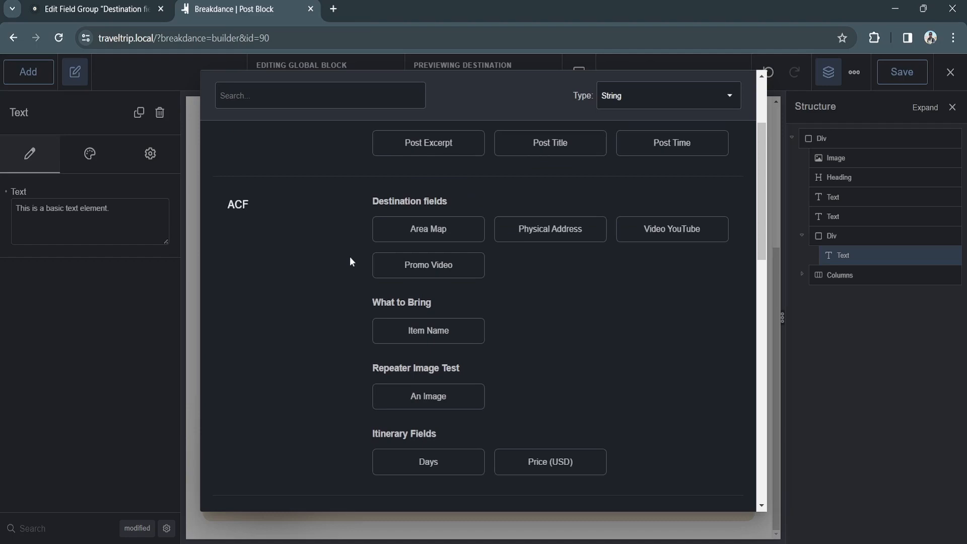
mouse_move(358, 303)
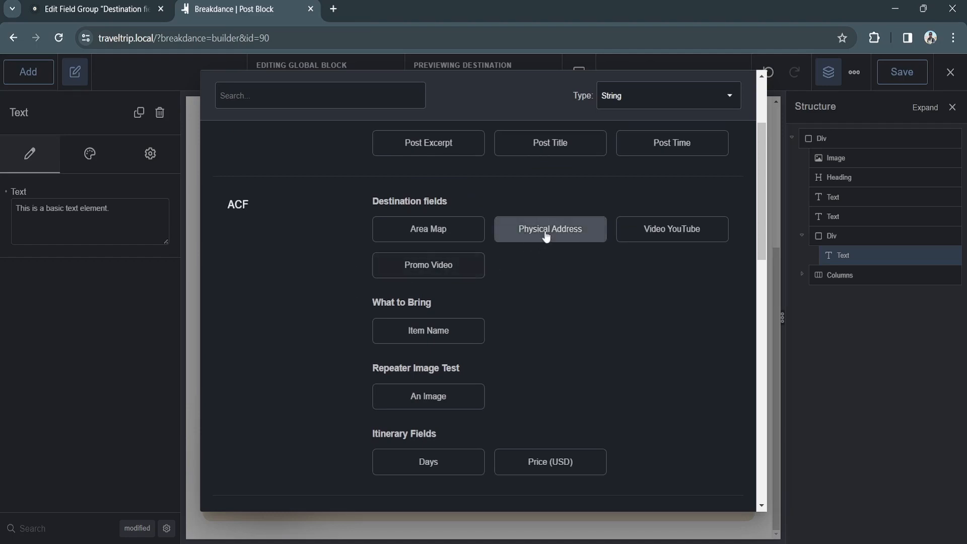
click(548, 228)
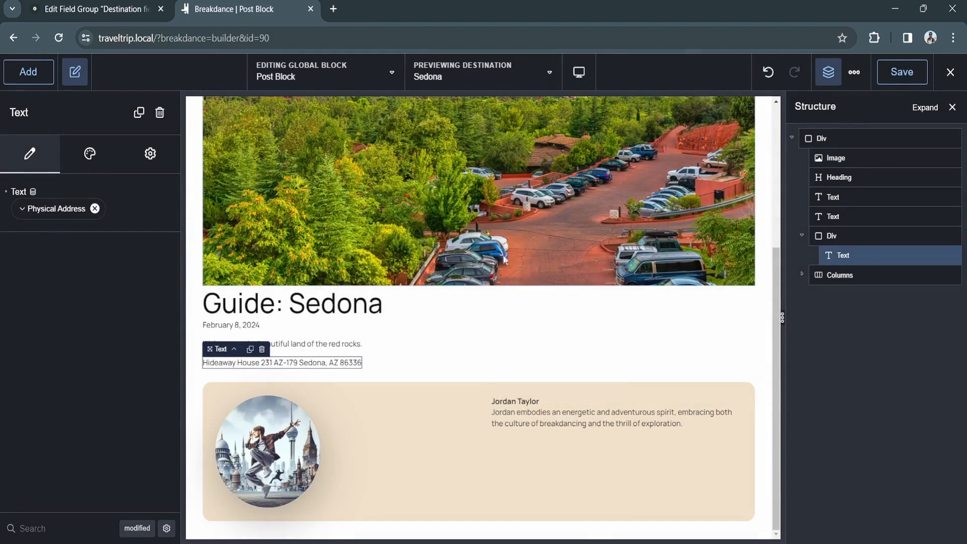
mouse_move(261, 371)
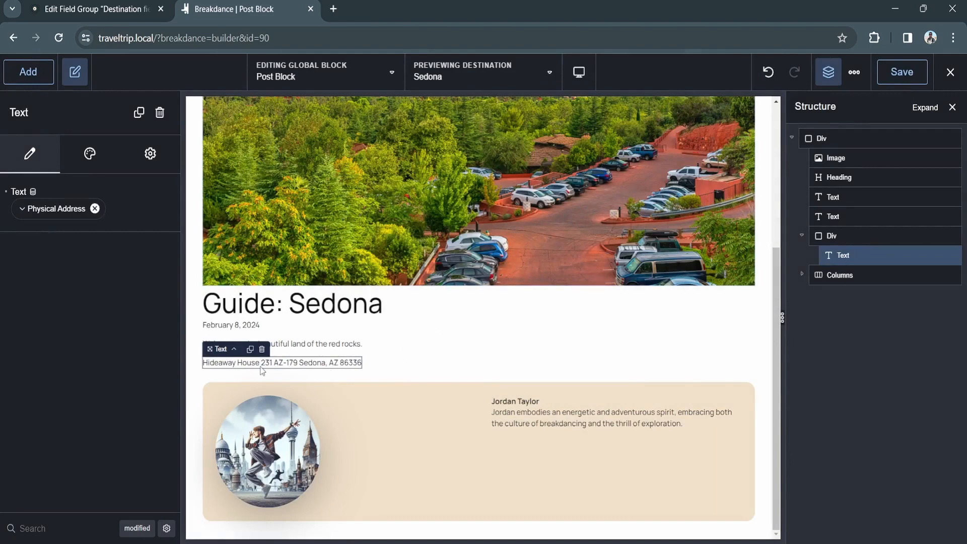
mouse_move(112, 234)
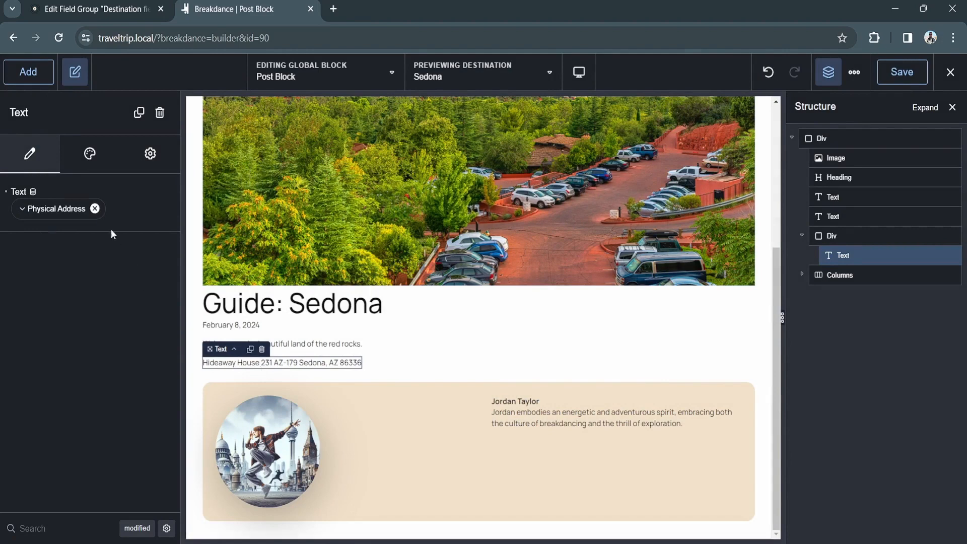
click(28, 71)
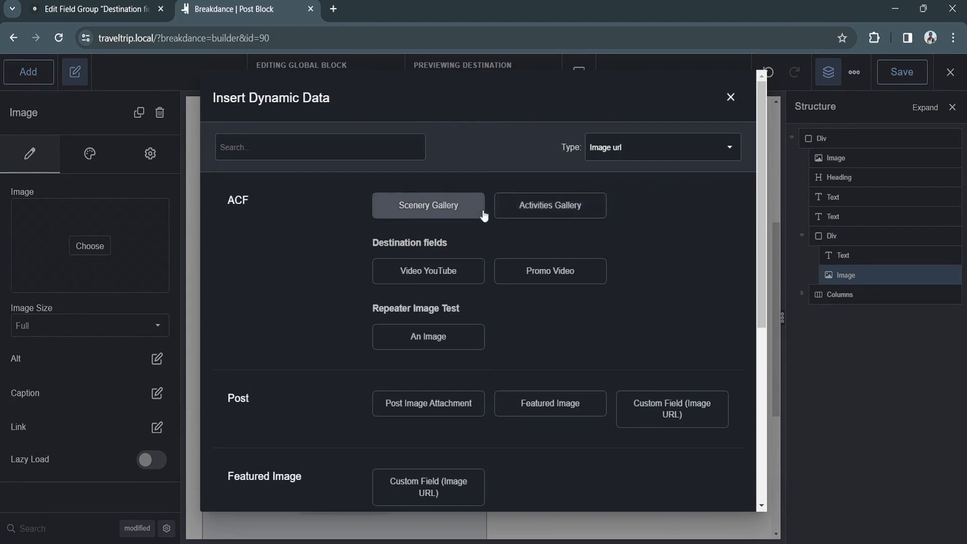
Step: Bind the new Image element to the ACF Scenery Gallery field
click(427, 206)
text(vid)
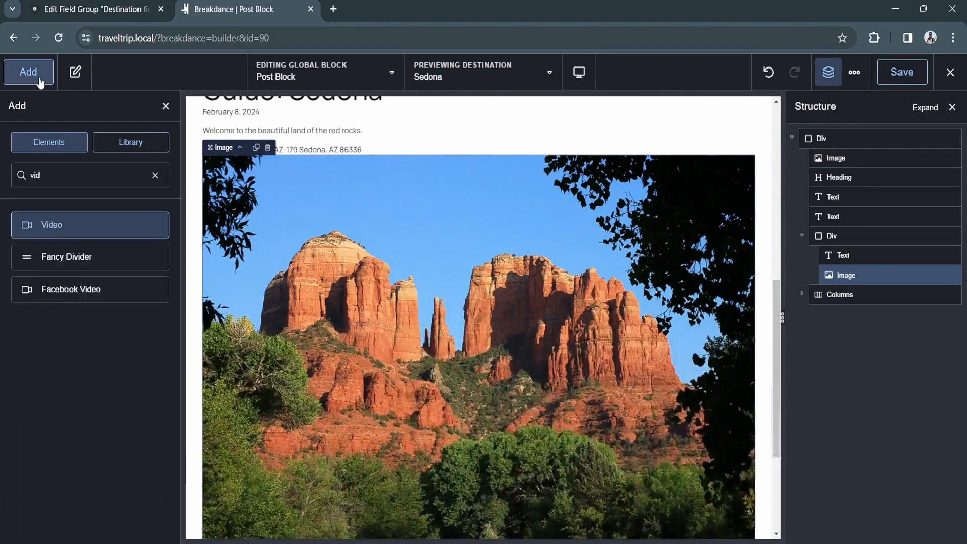
Step: Add a Video, a Google Map using Physical Address, and a Repeater Field, then open Loops
click(90, 224)
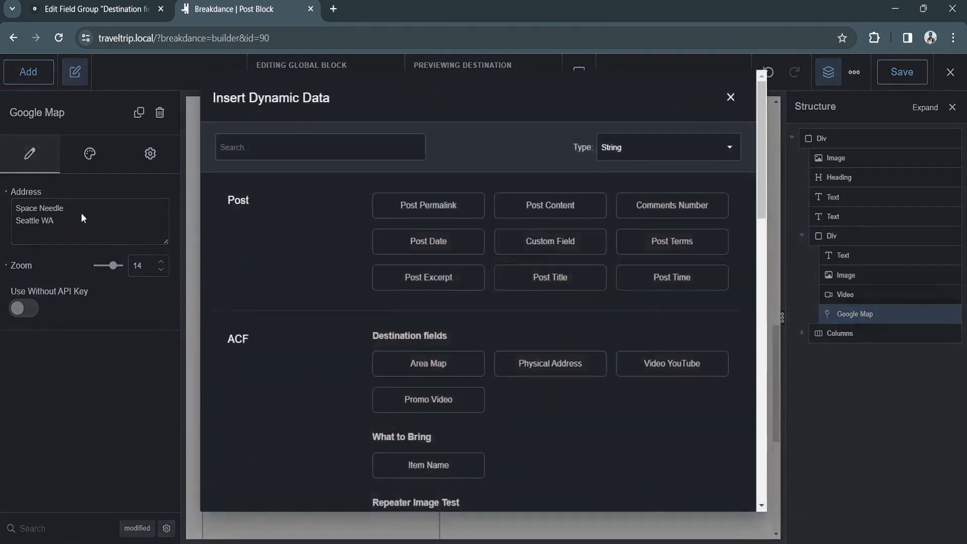
click(549, 363)
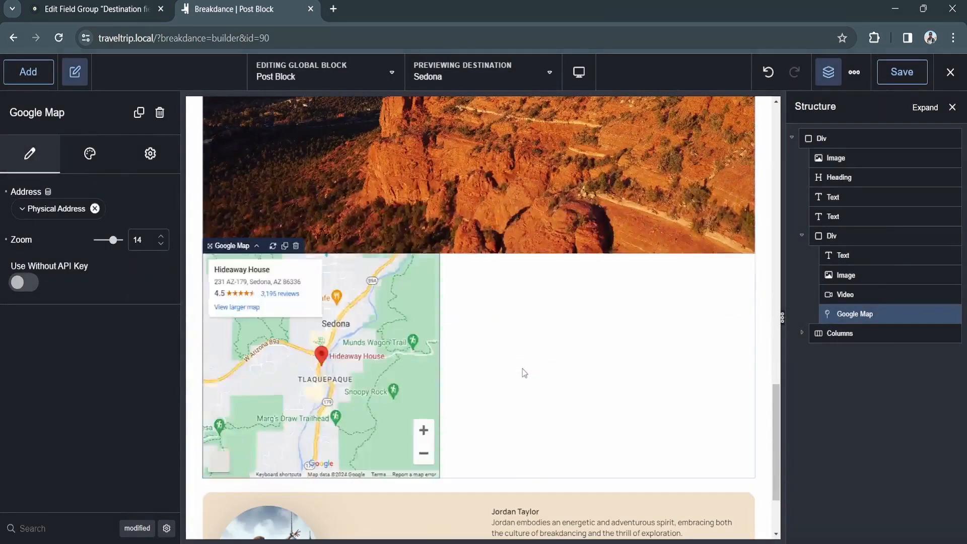
click(28, 72)
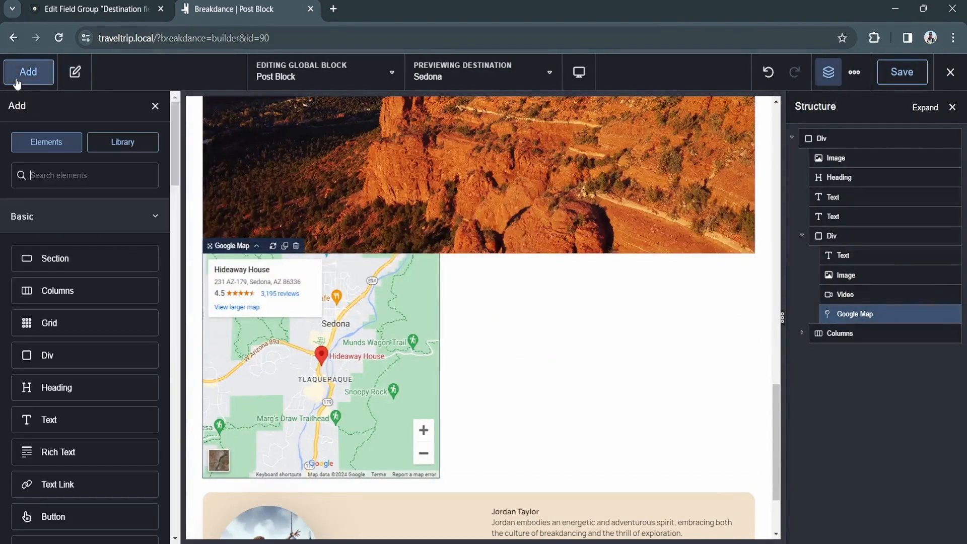
click(74, 72)
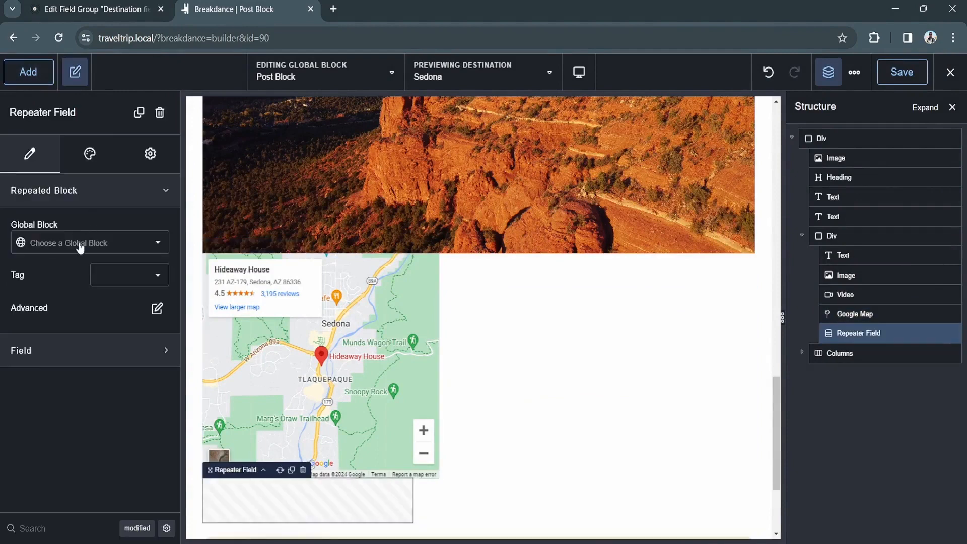
click(89, 242)
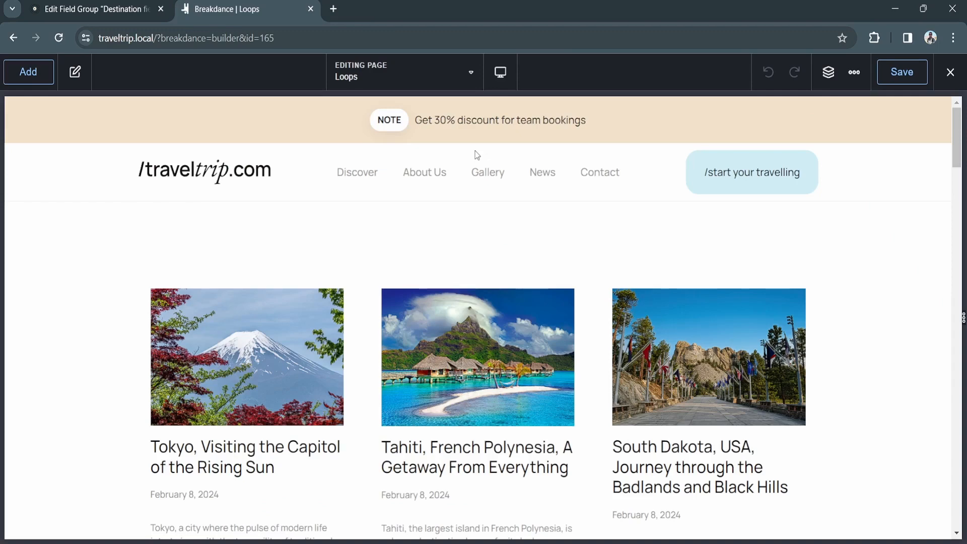
Step: Edit the Itineraries Post Loop Builder query to order posts by an ACF field
click(75, 72)
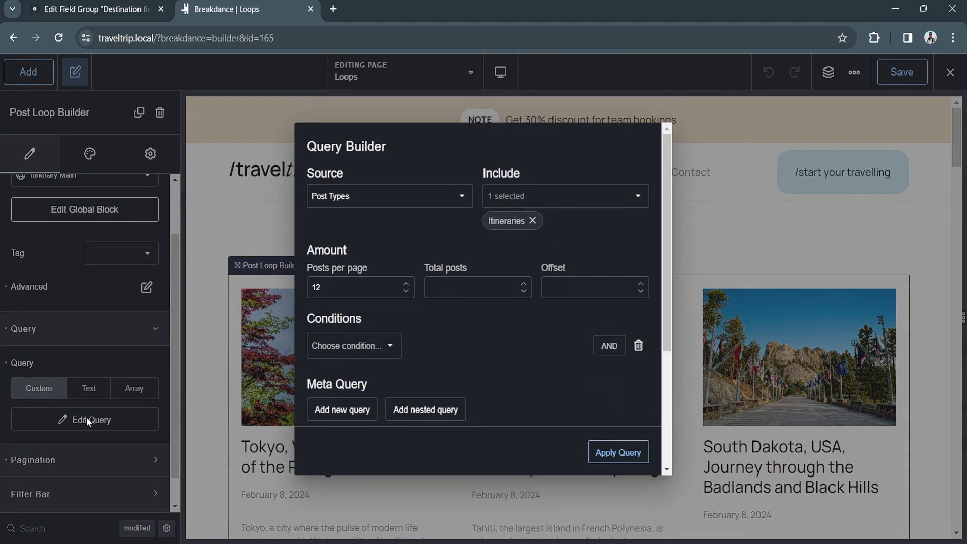
mouse_move(373, 209)
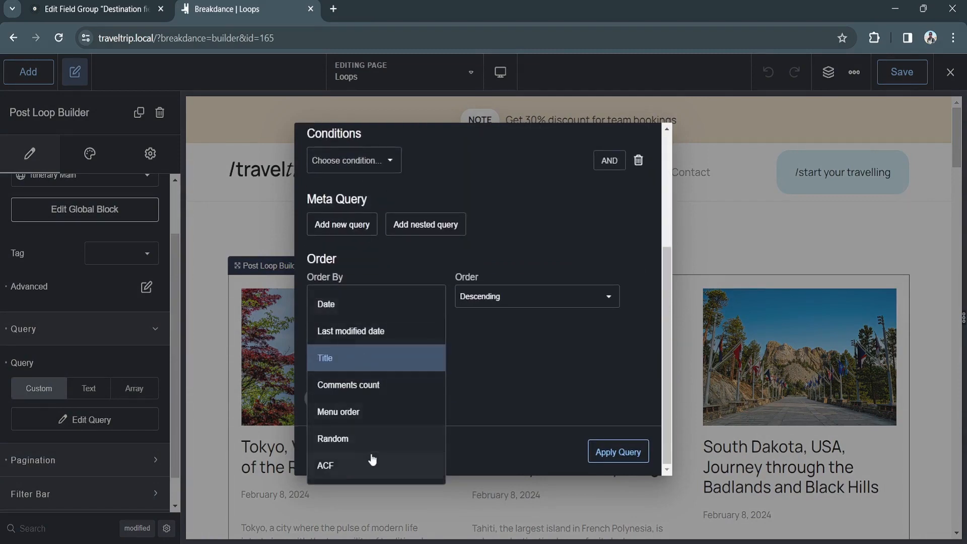
click(324, 465)
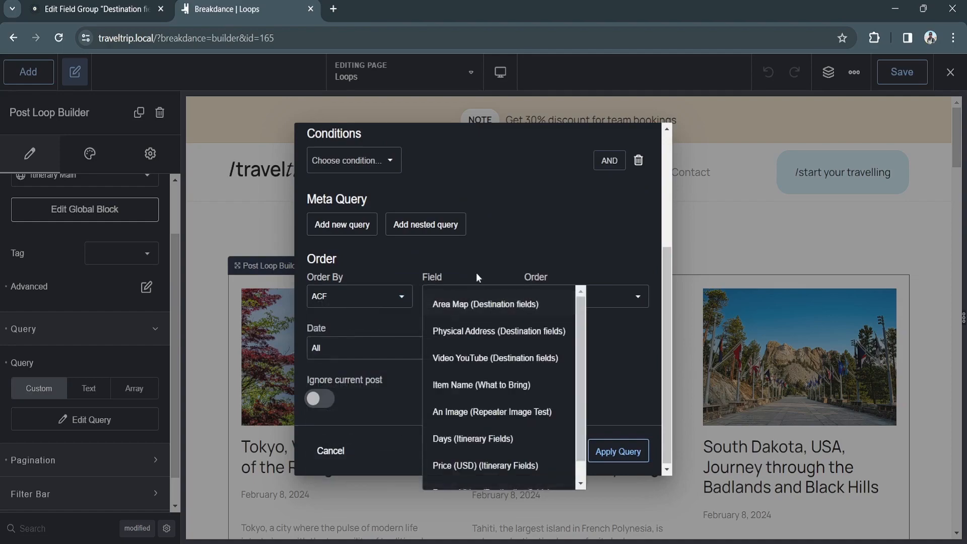